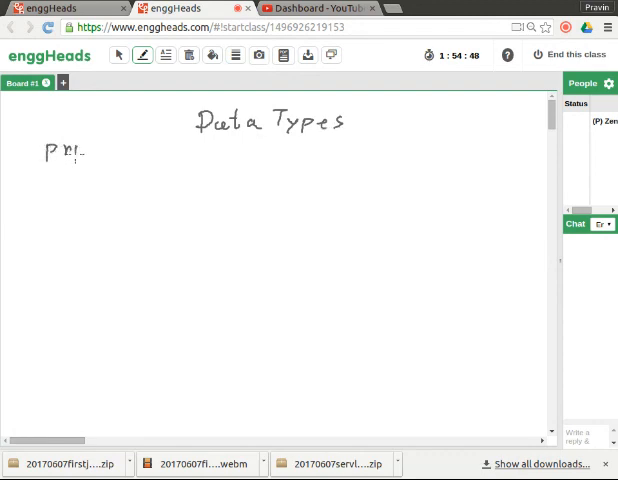
- Handwrite 'primitive' on the left under the Data Types title, then begin 'reference' to its right
drag(70, 152, 130, 152)
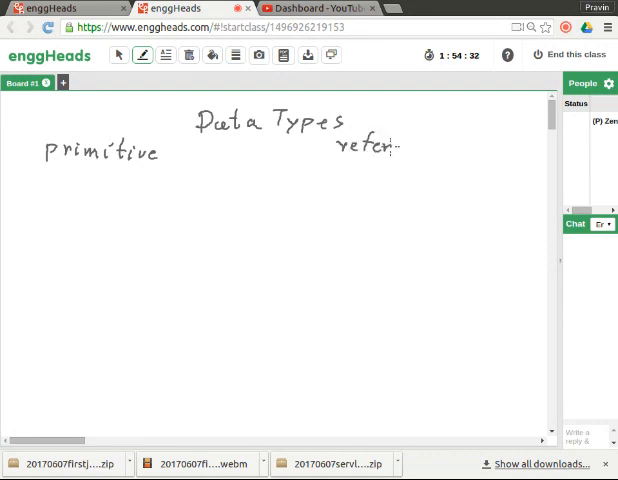
- Finish 'reference' and list byte, short, int, long, float, double under 'primitive'
drag(390, 150, 440, 153)
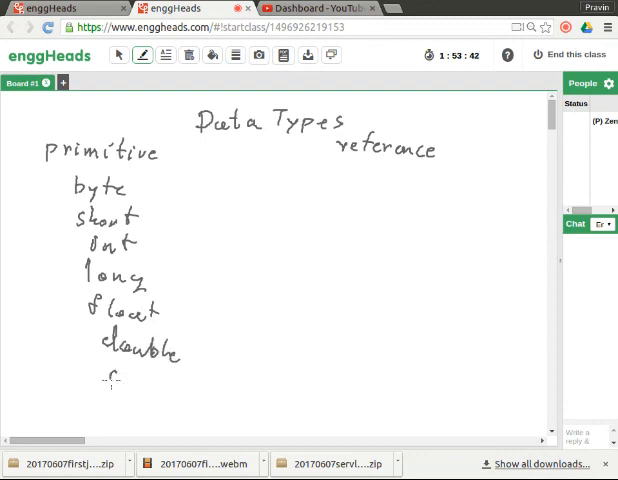
- Write 'char' and 'boolean' beneath 'double' in the primitive column
text(char)
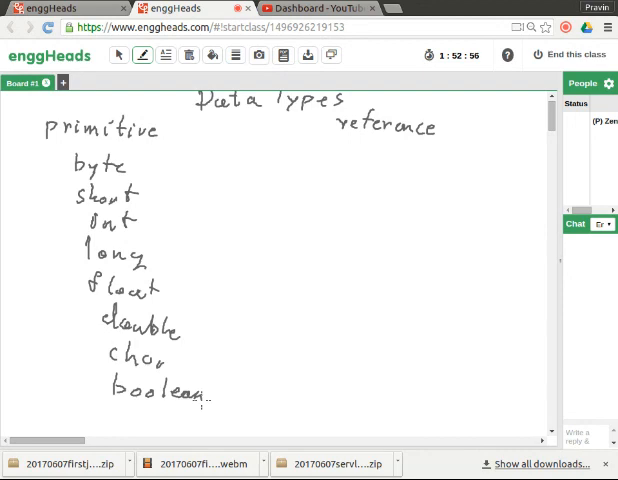
- Add byte sizes 1, 2, 4, 8, 4, 8, 2, 1 beside the primitive types and write 'arrays' under reference
drag(170, 167, 225, 170)
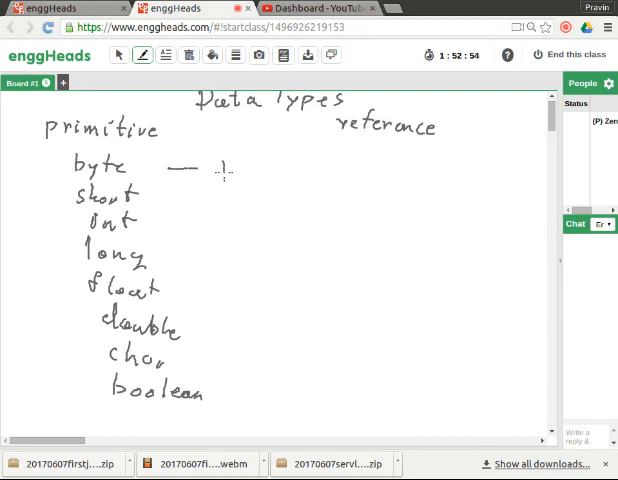
drag(185, 195, 230, 195)
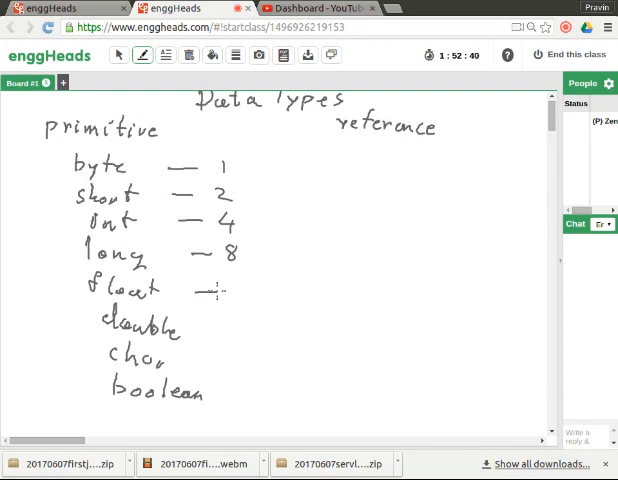
drag(215, 290, 245, 300)
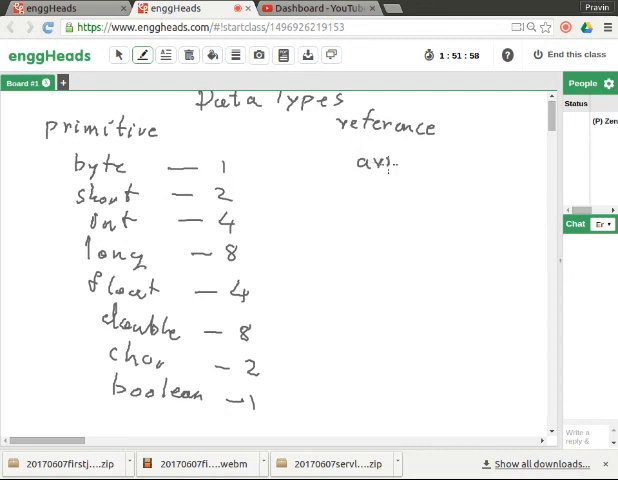
drag(355, 163, 425, 165)
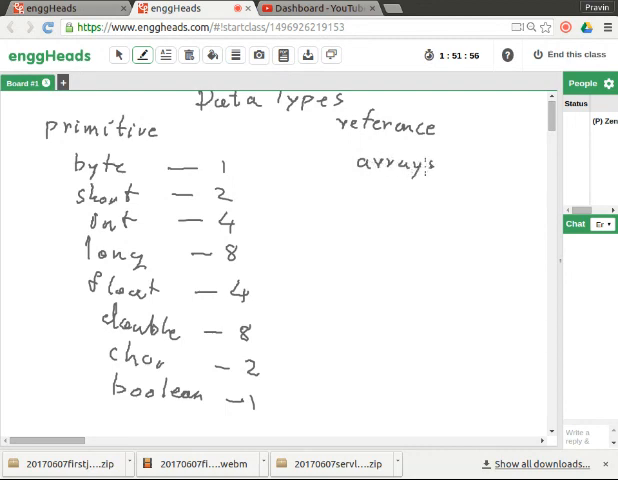